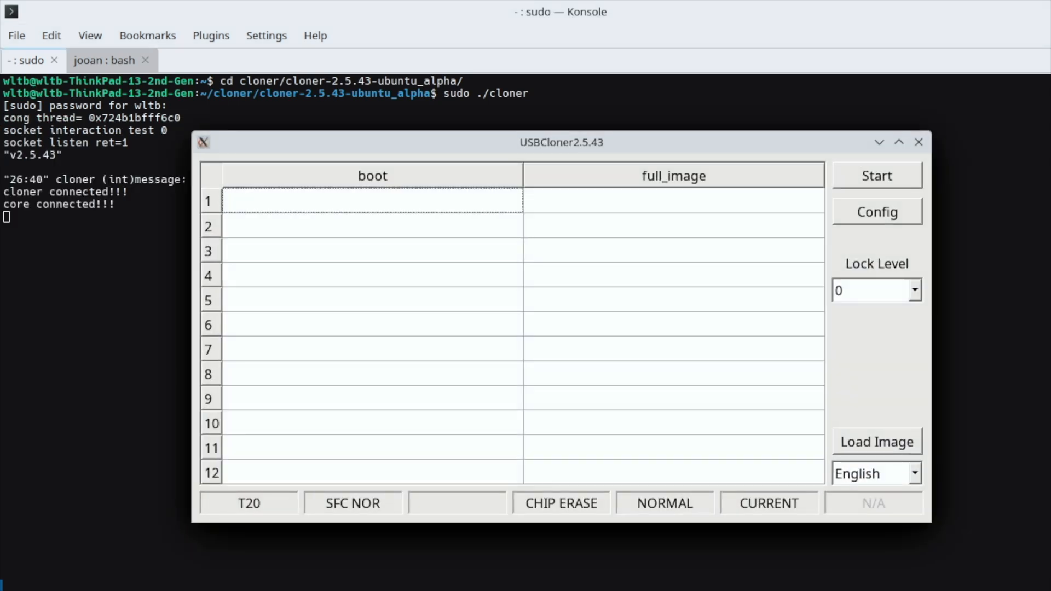
mouse_move(582, 435)
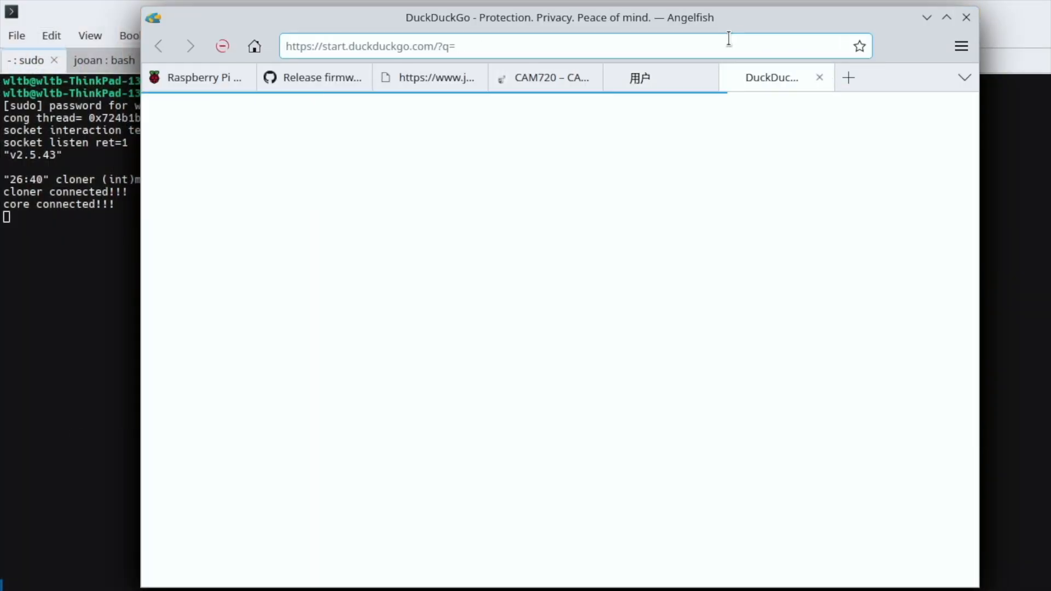
- Search thingino.com, find the Wyze Cam Pan 1 T20X entry and confirm downloading its firmware file
type("thingin")
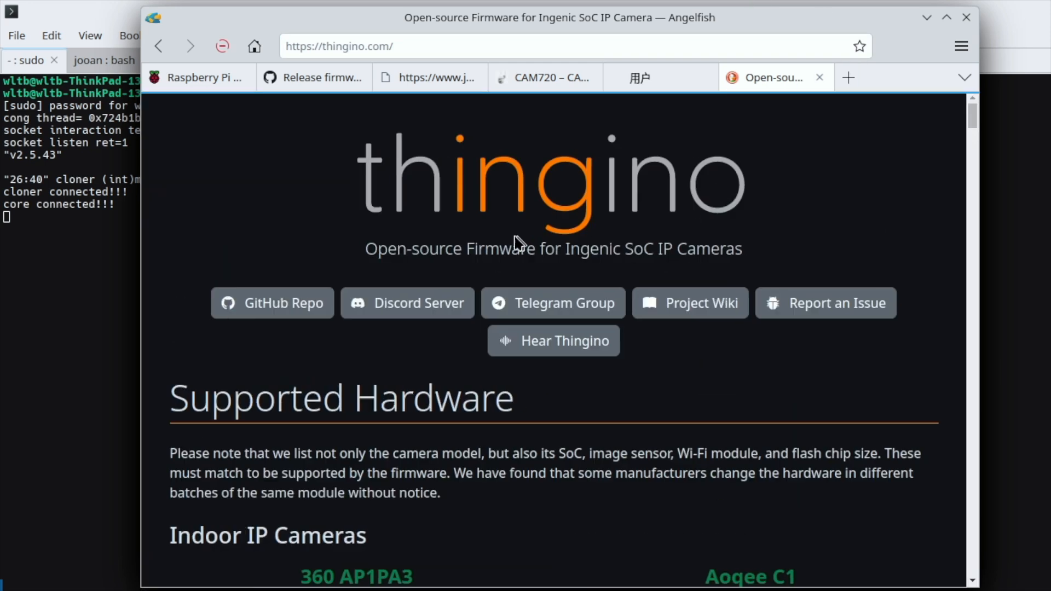
scroll("down", 3)
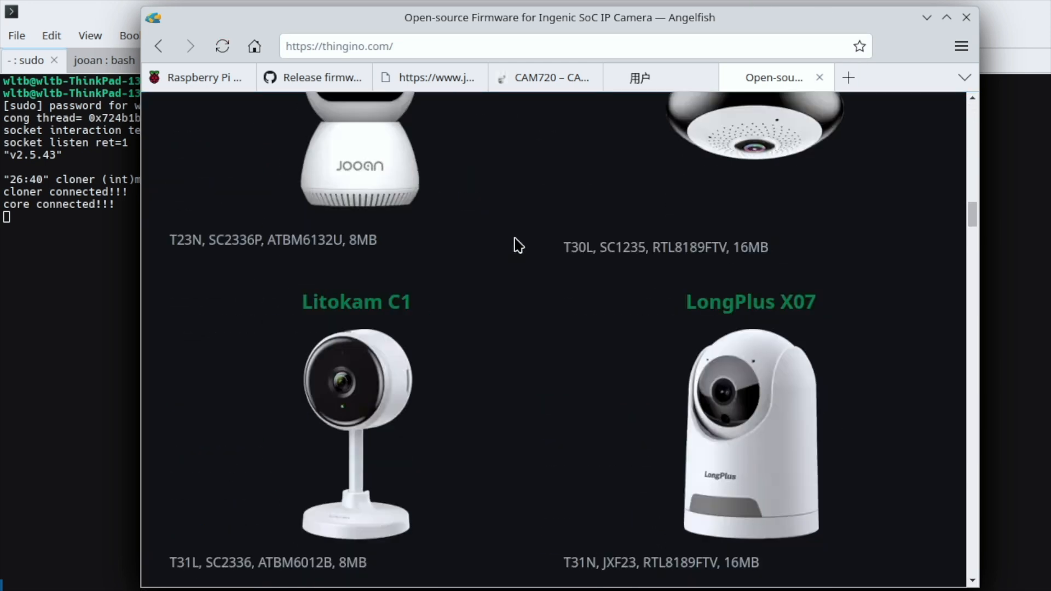
scroll("down", 3)
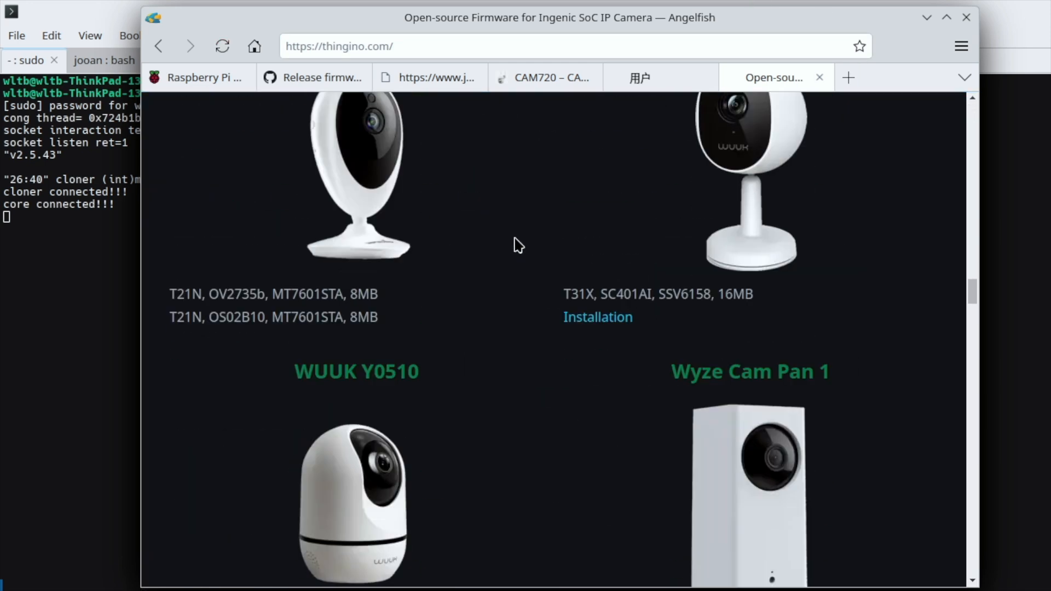
scroll("down", 3)
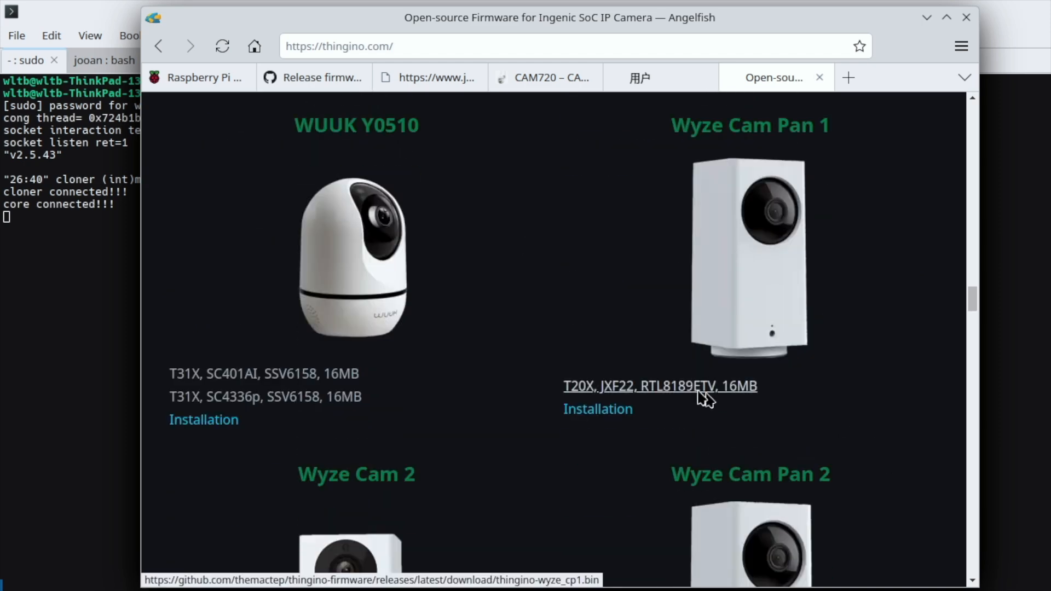
left_click(659, 386)
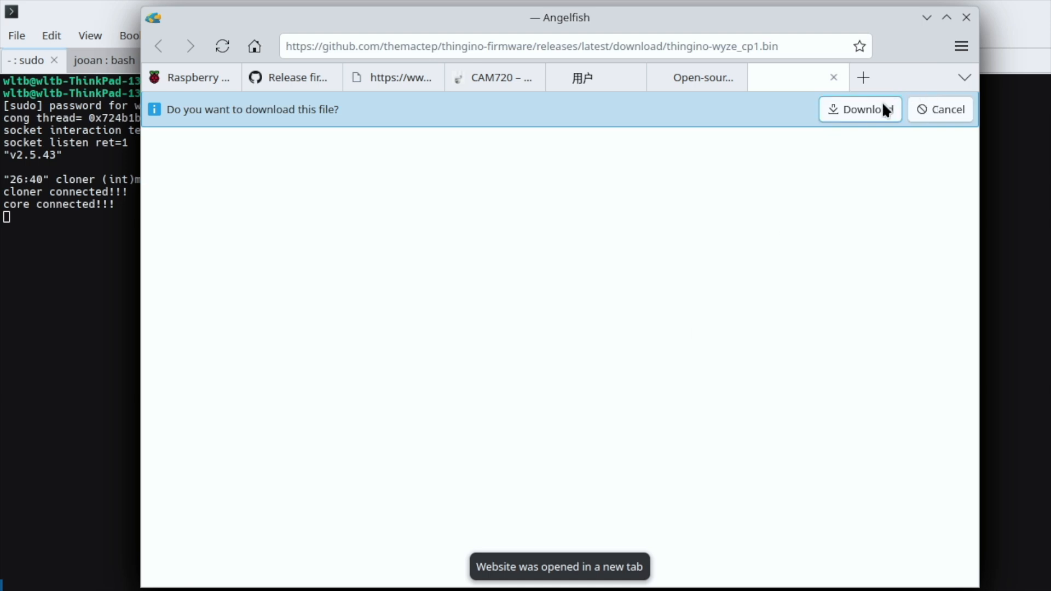
left_click(860, 110)
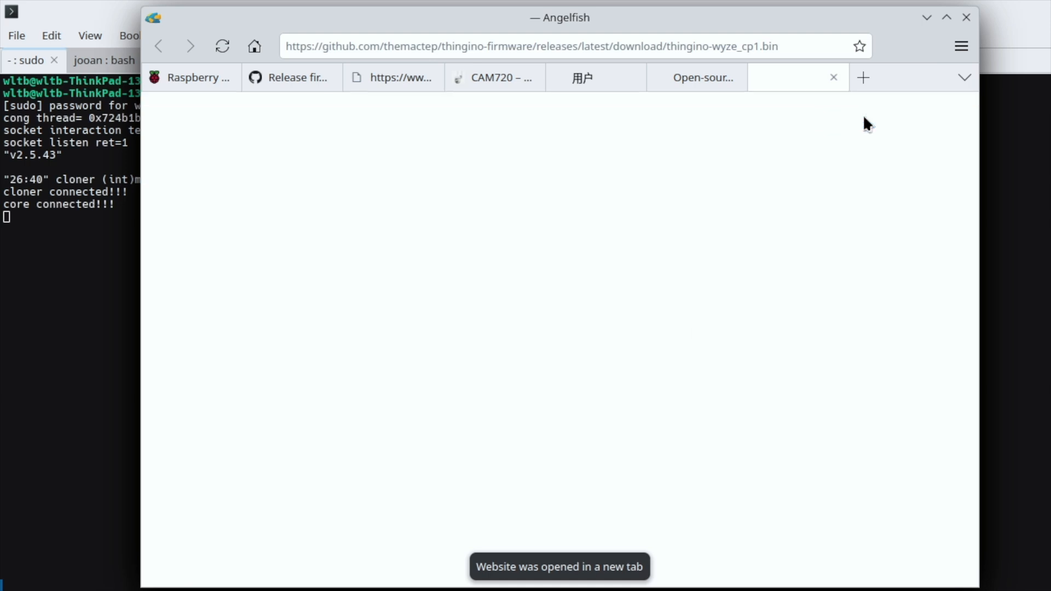
mouse_move(546, 201)
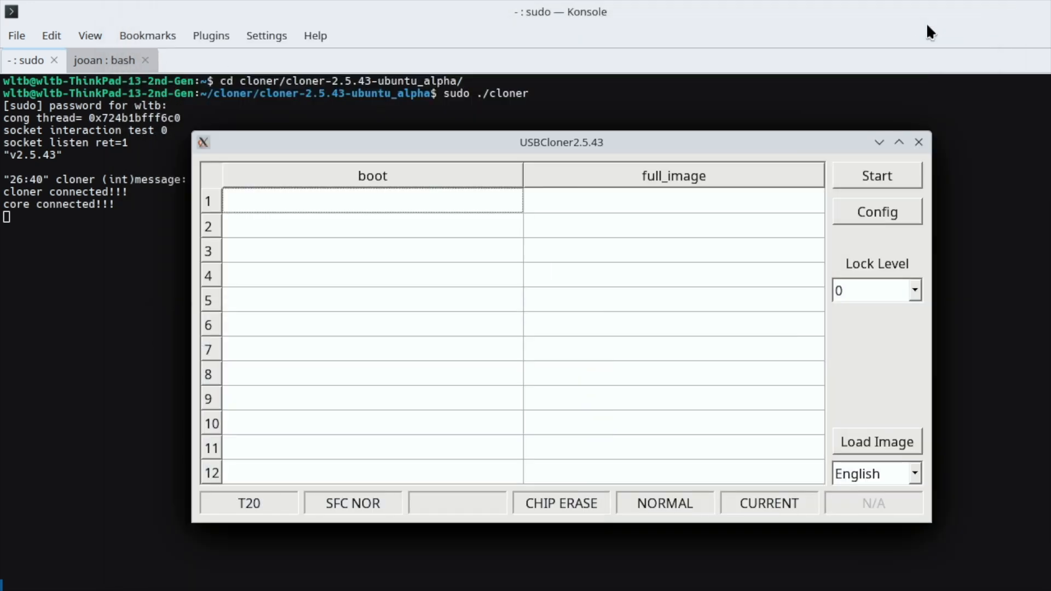
mouse_move(910, 207)
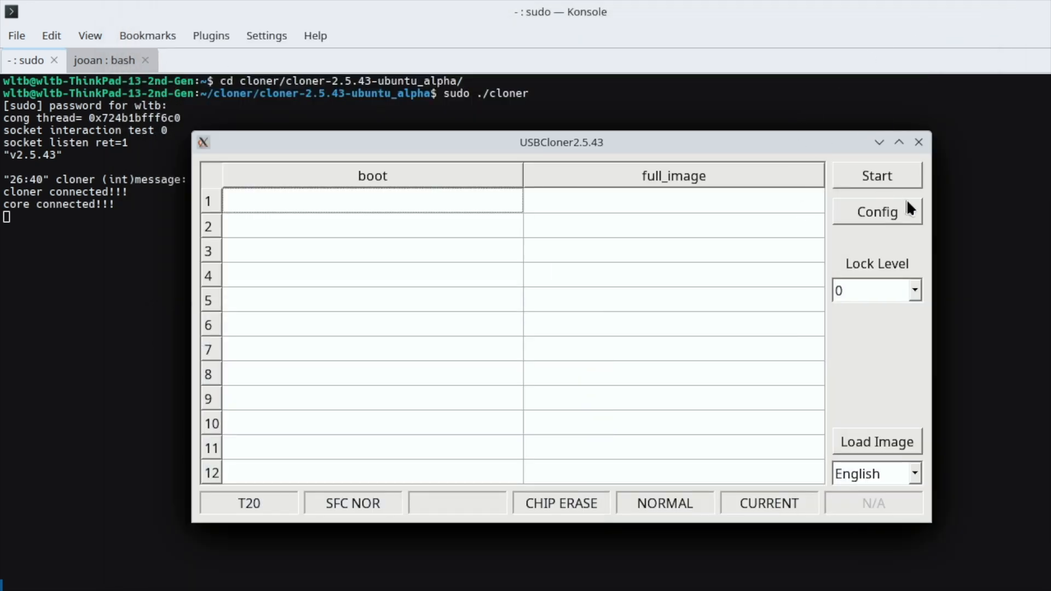
- In Config, choose the t20_sfc_nor_ddr2_full.cfg board profile and show the POLICY image list
left_click(876, 212)
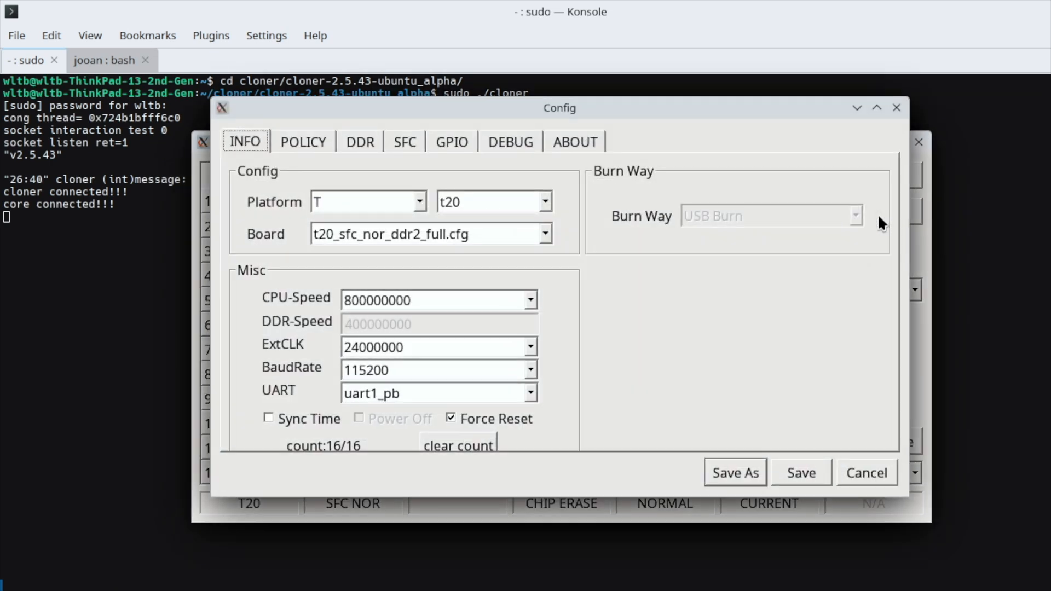
mouse_move(663, 208)
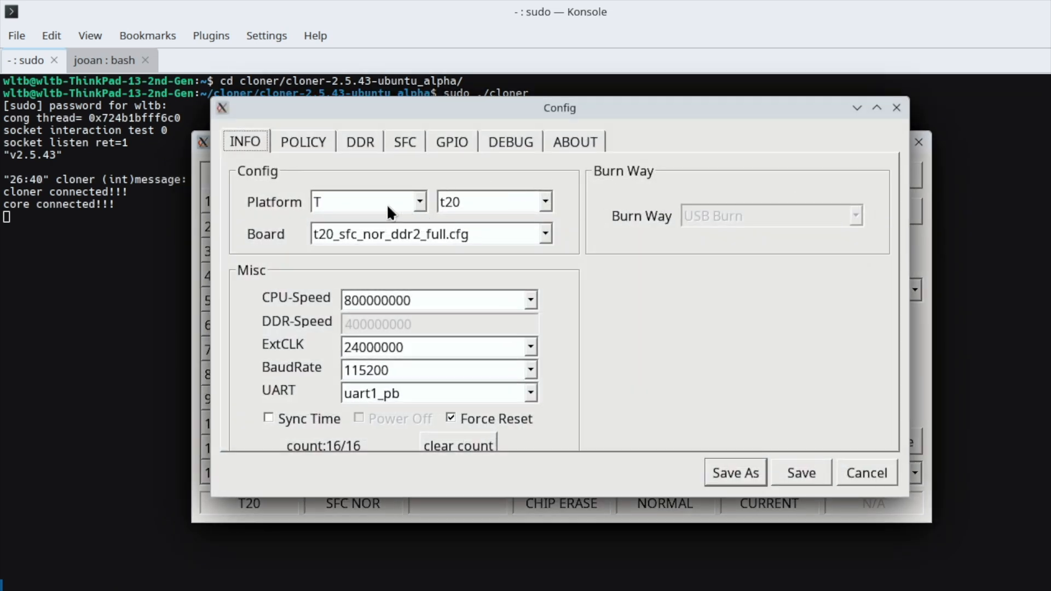
mouse_move(513, 223)
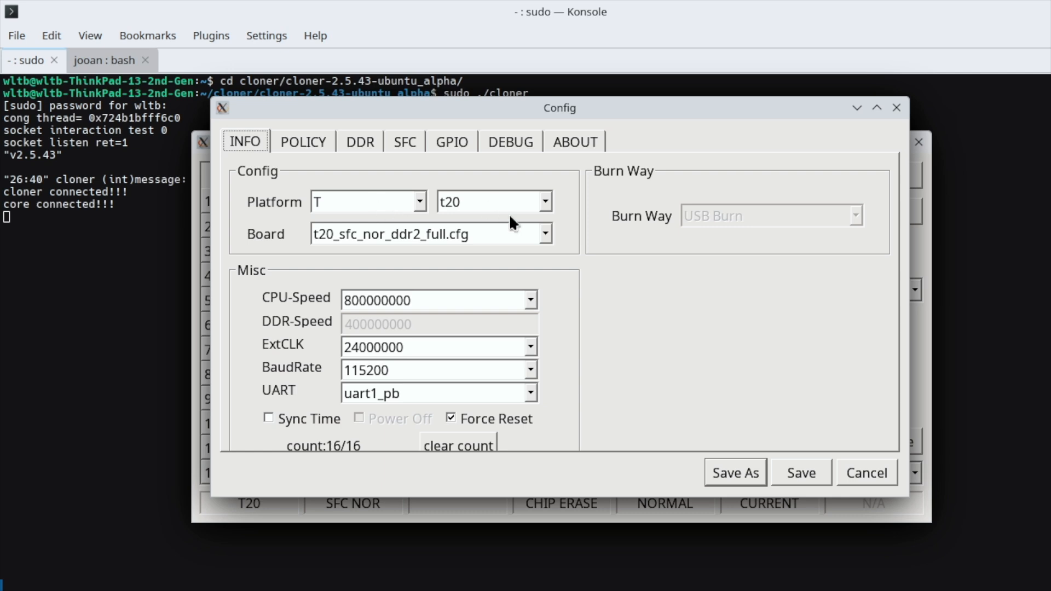
mouse_move(539, 247)
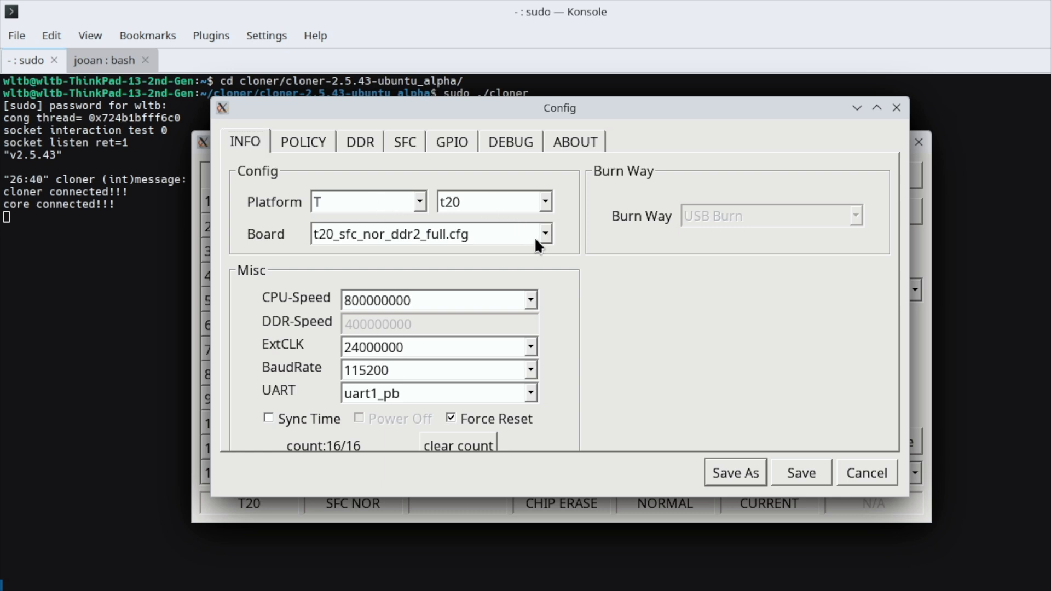
left_click(544, 233)
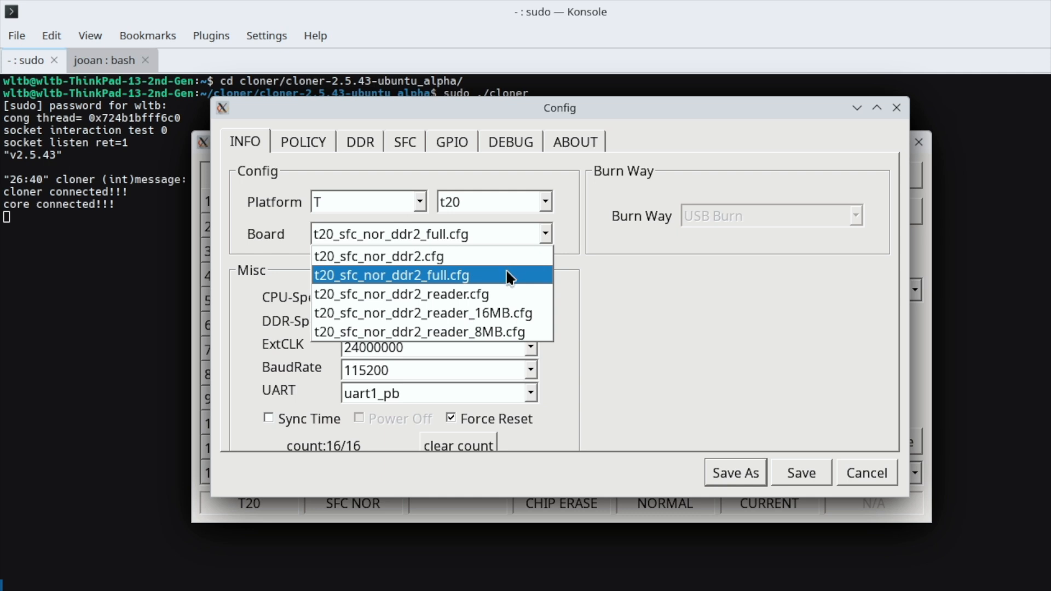
left_click(390, 274)
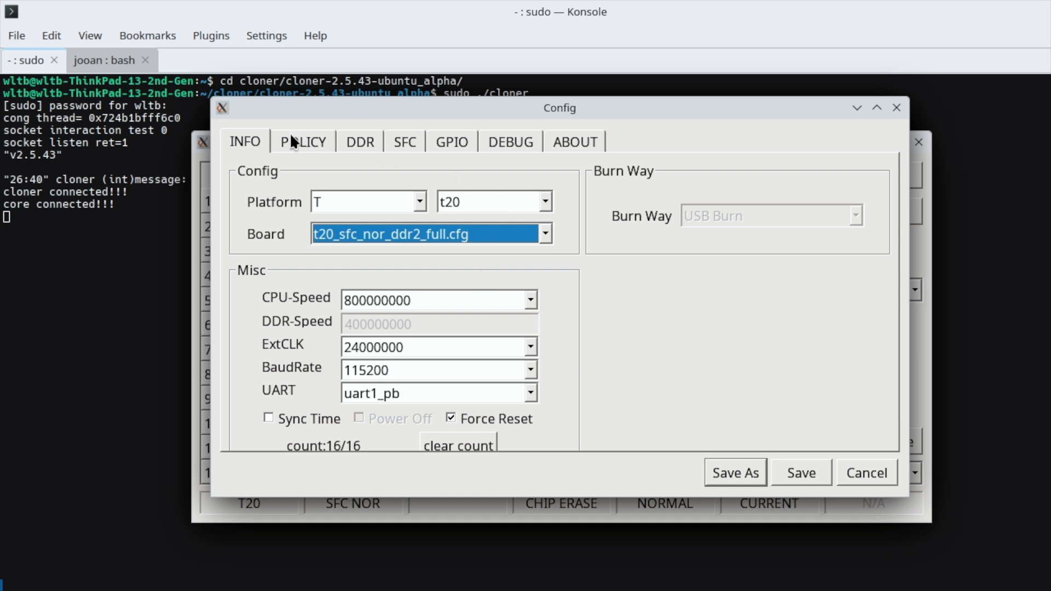
left_click(303, 142)
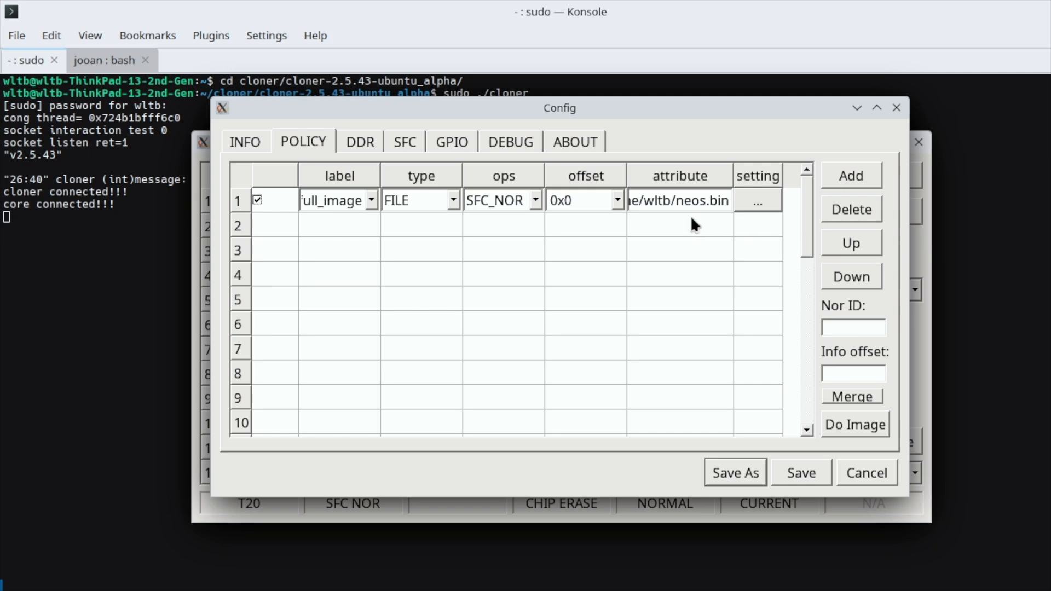
mouse_move(759, 207)
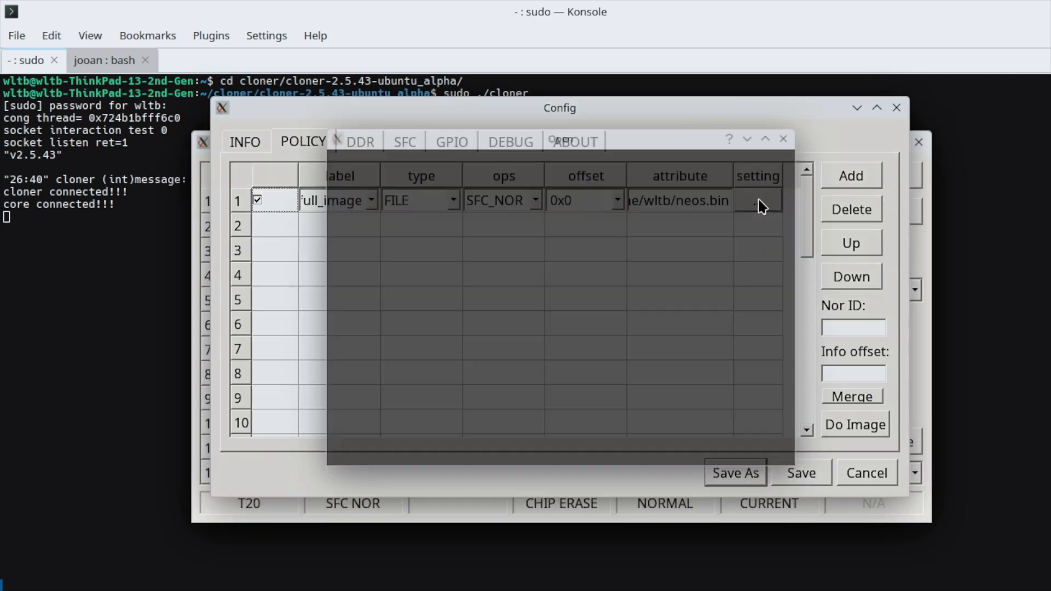
- Point the full_image entry to thingino-wyze_cp1.bin from Downloads and save the configuration
left_click(757, 199)
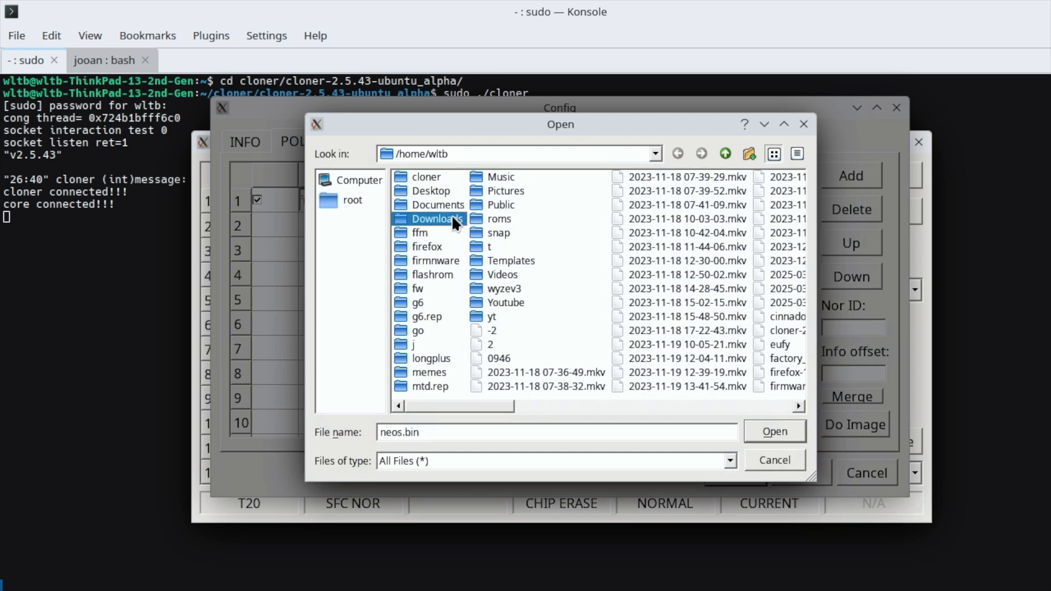
double_click(434, 219)
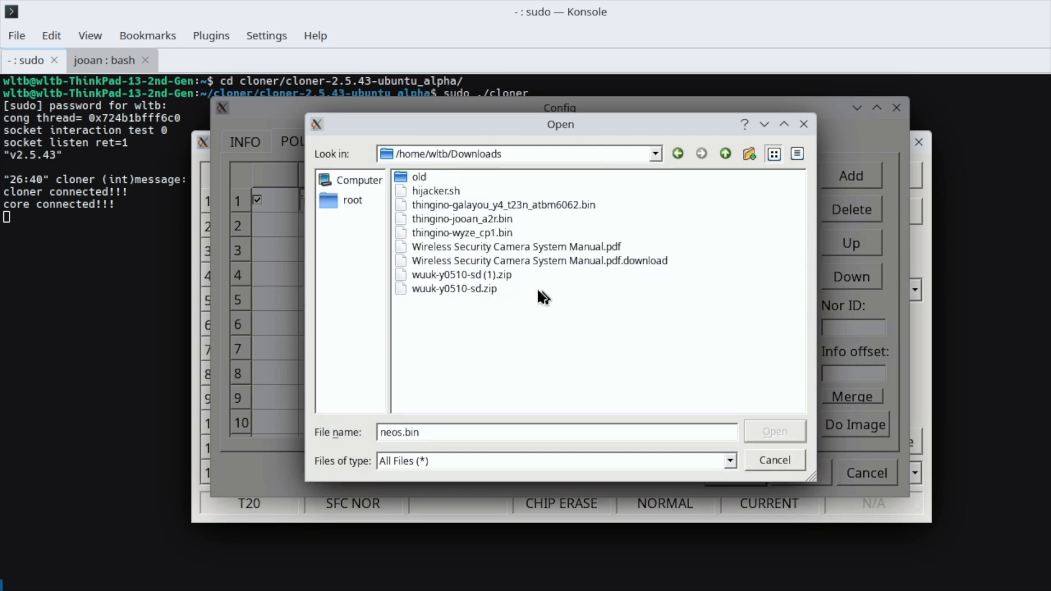
mouse_move(477, 237)
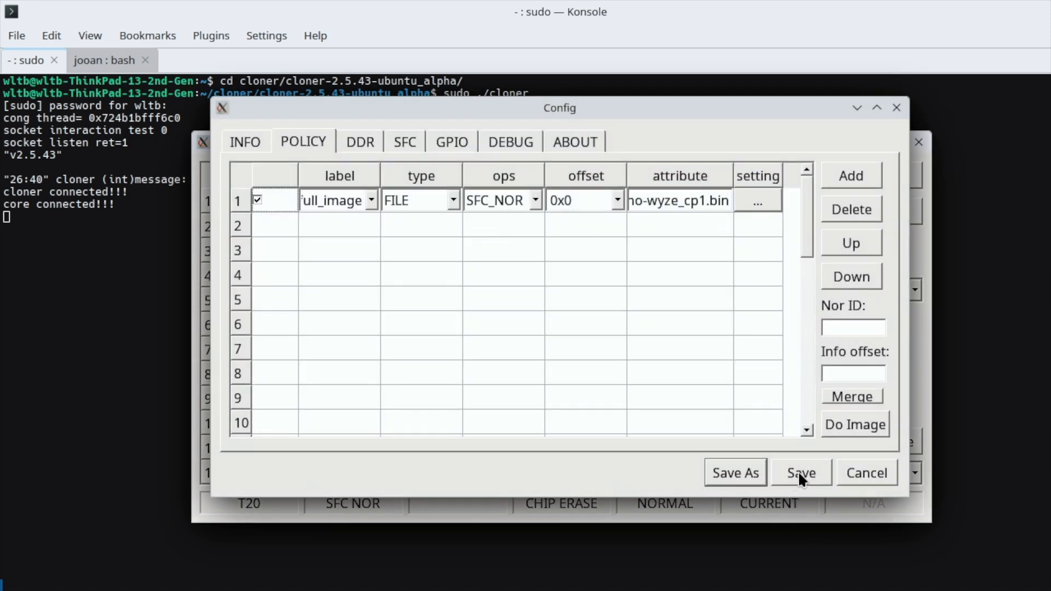
left_click(800, 473)
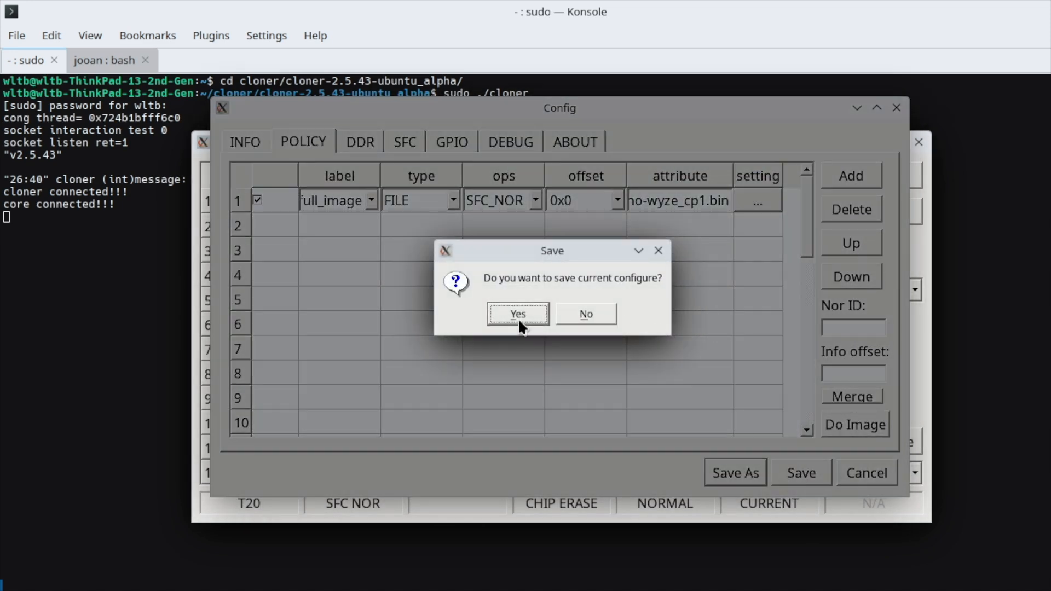
left_click(518, 314)
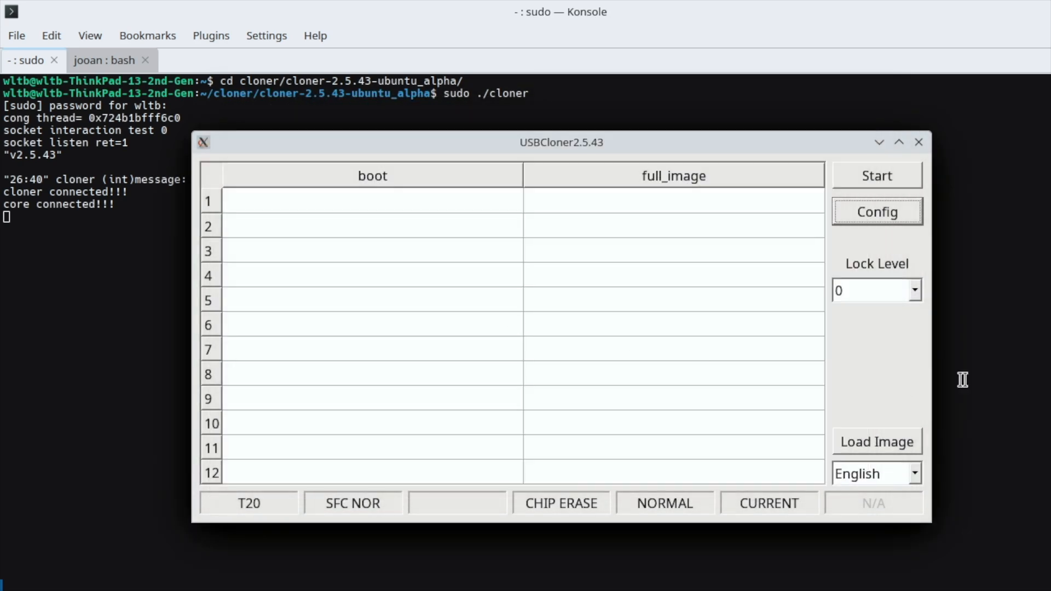
mouse_move(884, 188)
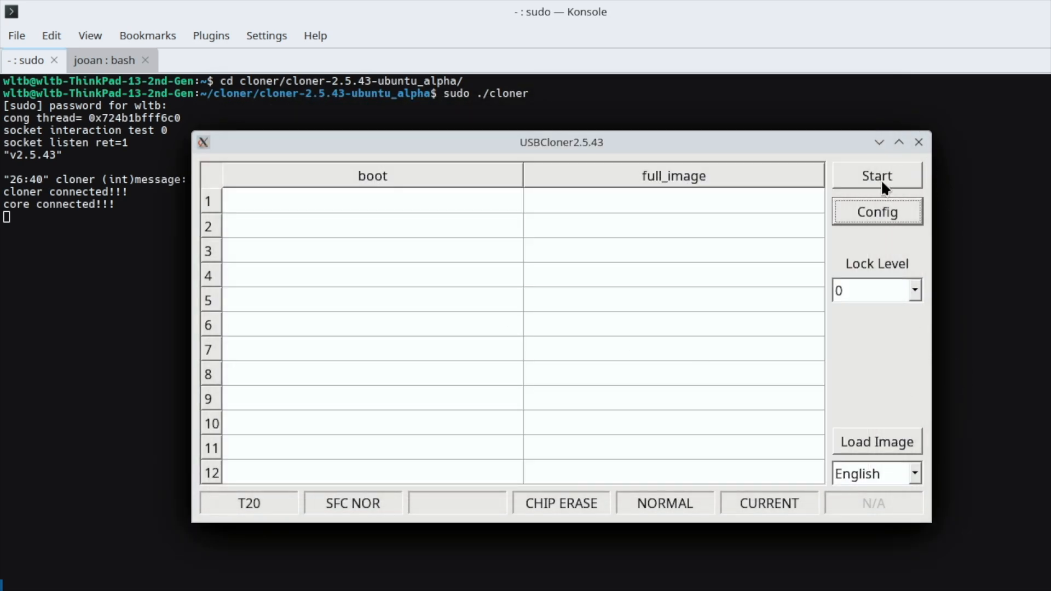
- Start the burner so the terminal logs "start burner"
left_click(876, 175)
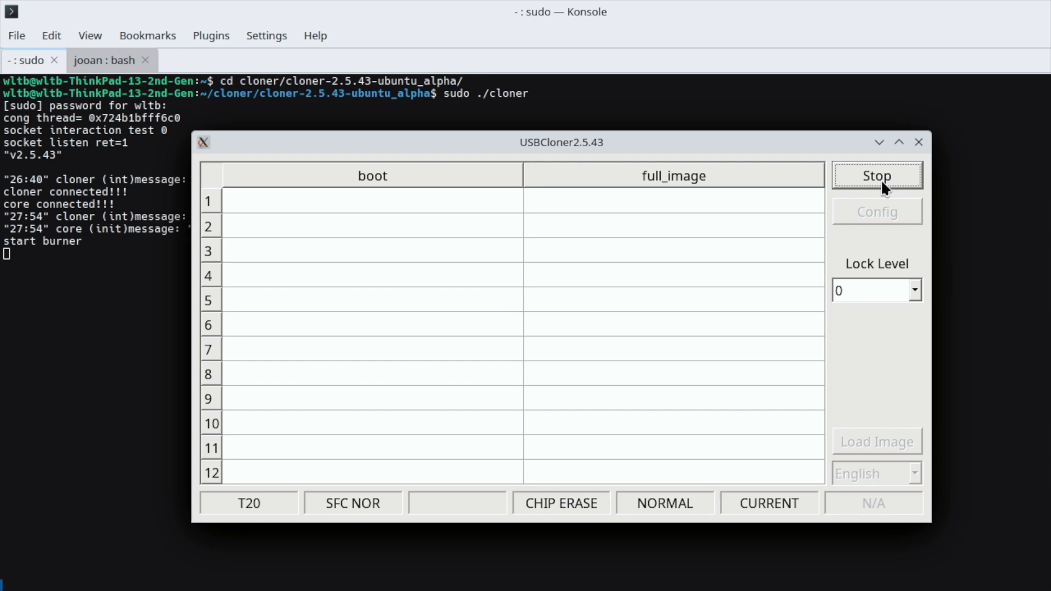